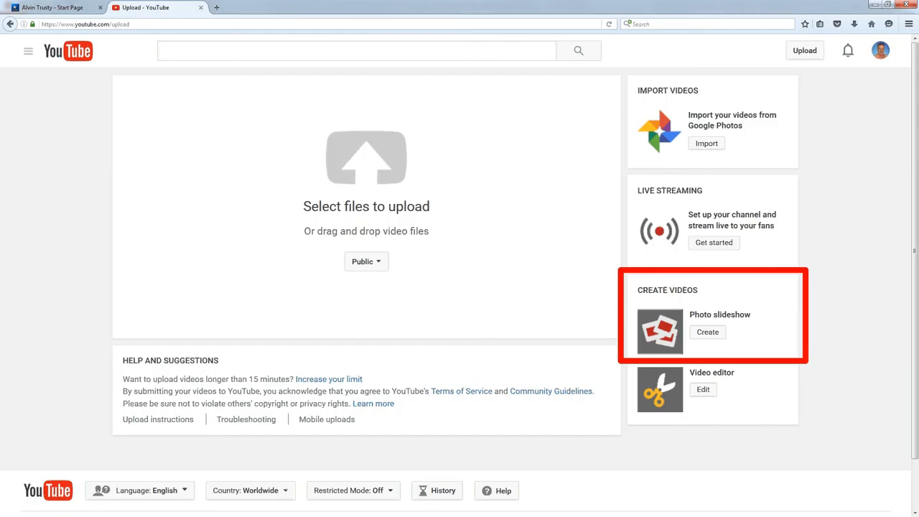
{"action": "mouse_move", "coordinate": [707, 331]}
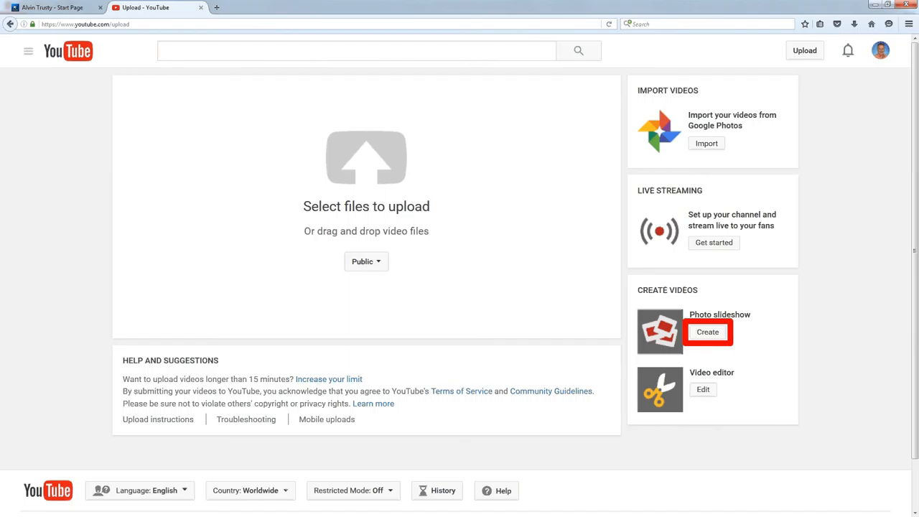
Start a new Photo slideshow from the Create Videos section.
{"action": "left_click", "coordinate": [706, 331]}
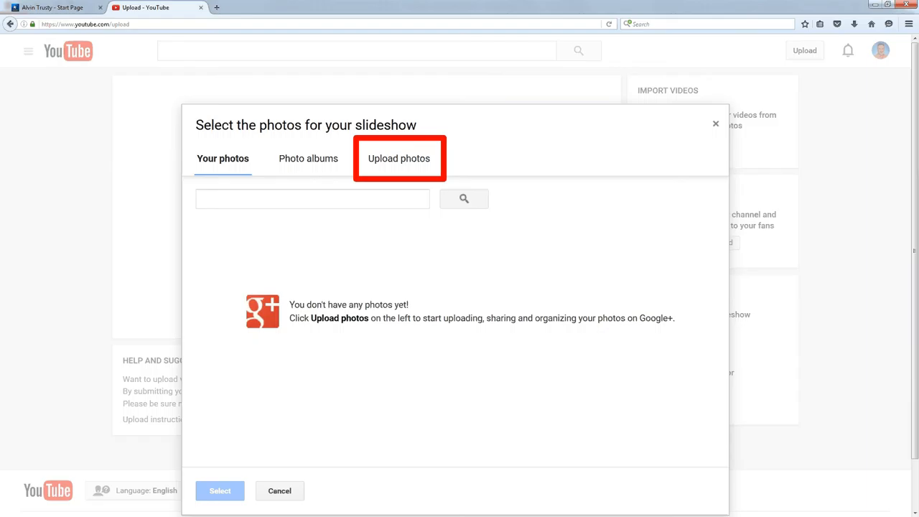
Upload new photos to the Air Force Museum album from the computer.
{"action": "left_click", "coordinate": [397, 158]}
{"action": "type", "text": "Air Force Museum"}
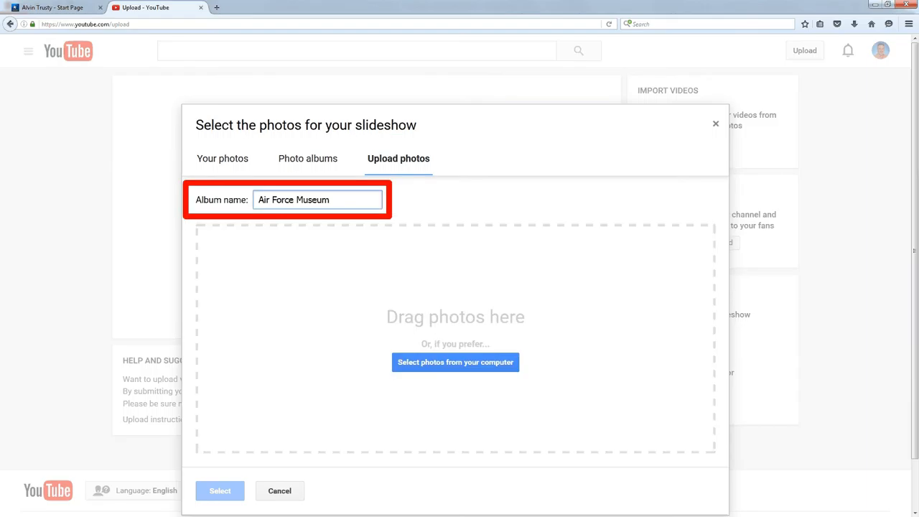
{"action": "left_click", "coordinate": [455, 362]}
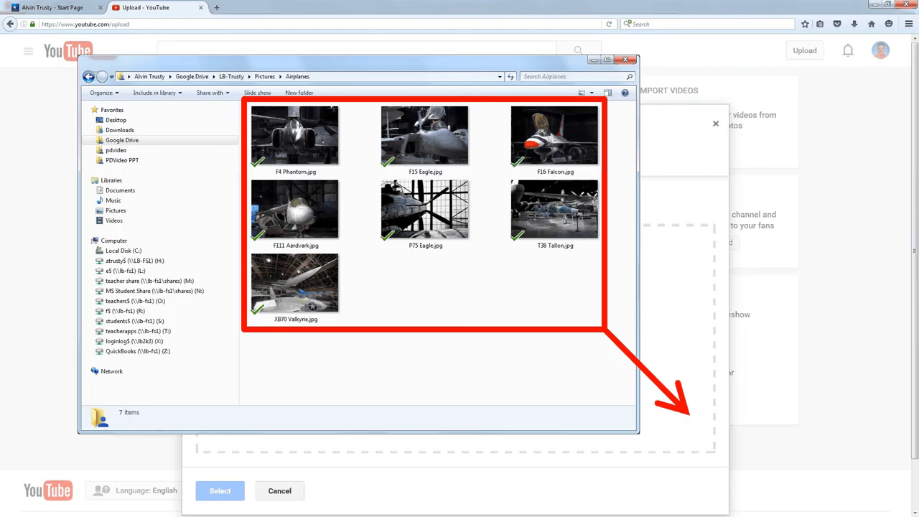
Add all seven photos from the Airplanes folder to the slideshow.
{"action": "left_click", "coordinate": [220, 490]}
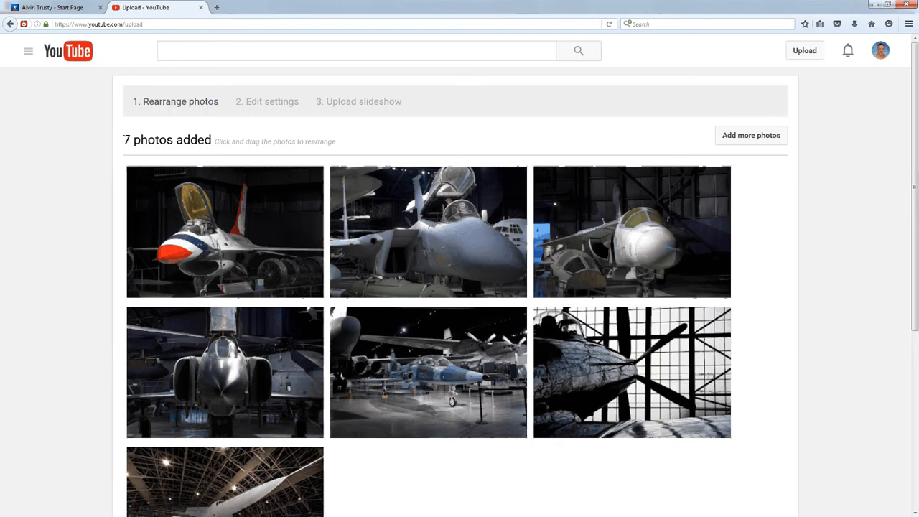
Reorder the photos with F-4 Phantom first and Valkyrie third, then continue.
{"action": "left_click_drag", "start_coordinate": [225, 371], "coordinate": [224, 231]}
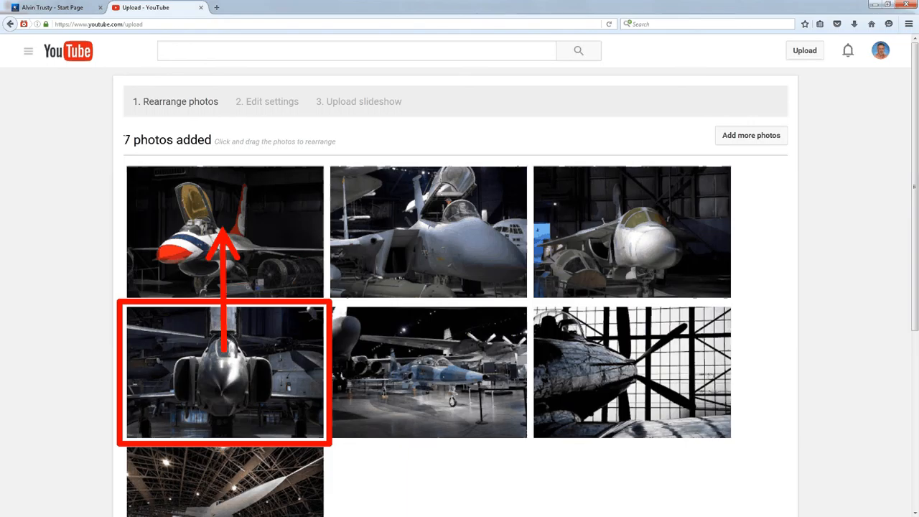
{"action": "left_click_drag", "start_coordinate": [224, 371], "coordinate": [224, 231]}
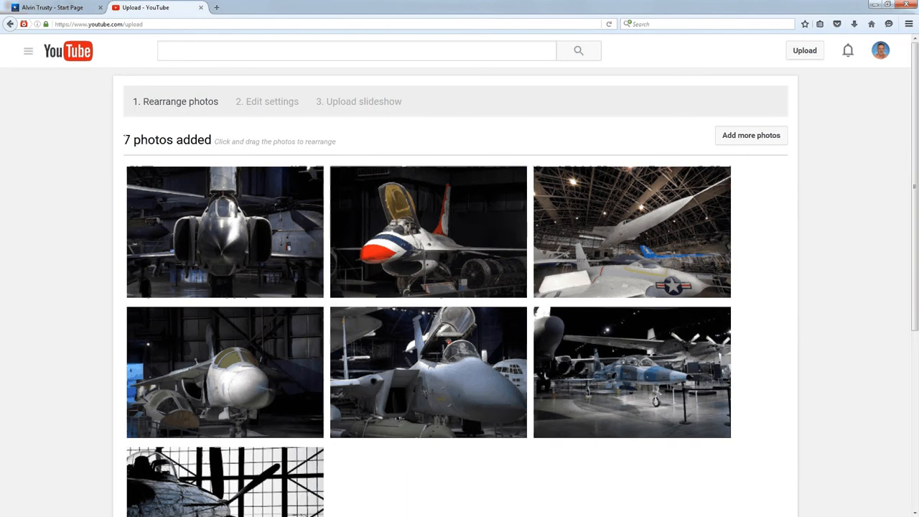
{"action": "scroll", "scroll_direction": "down", "scroll_amount": 3}
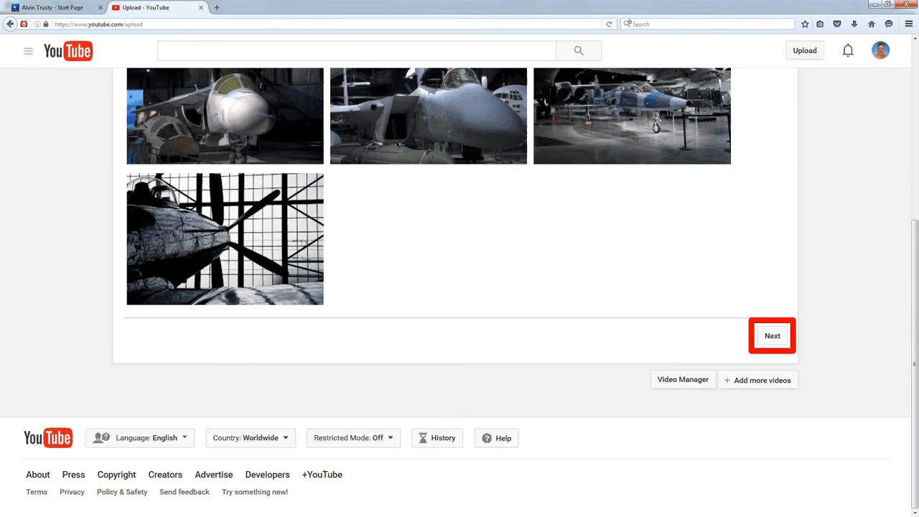
{"action": "left_click", "coordinate": [772, 335]}
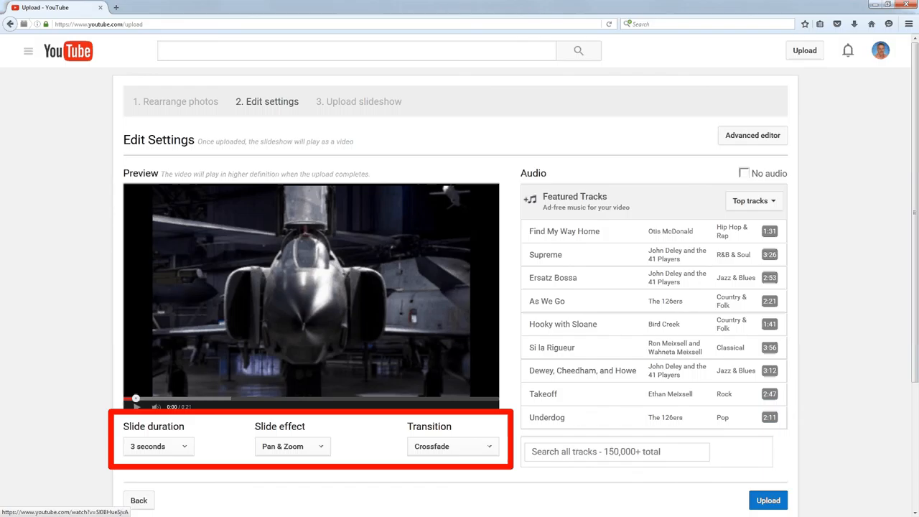
Keep 3-second slides, Pan & Zoom and Crossfade, and go to track search.
{"action": "left_click", "coordinate": [616, 451]}
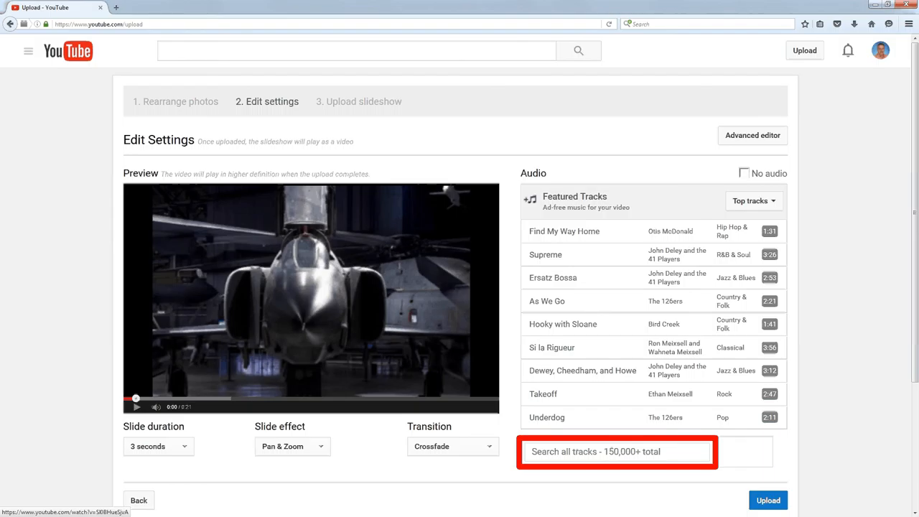
Search 'flight', choose To the Top by Silent Partner, and upload the slideshow.
{"action": "type", "text": "flight"}
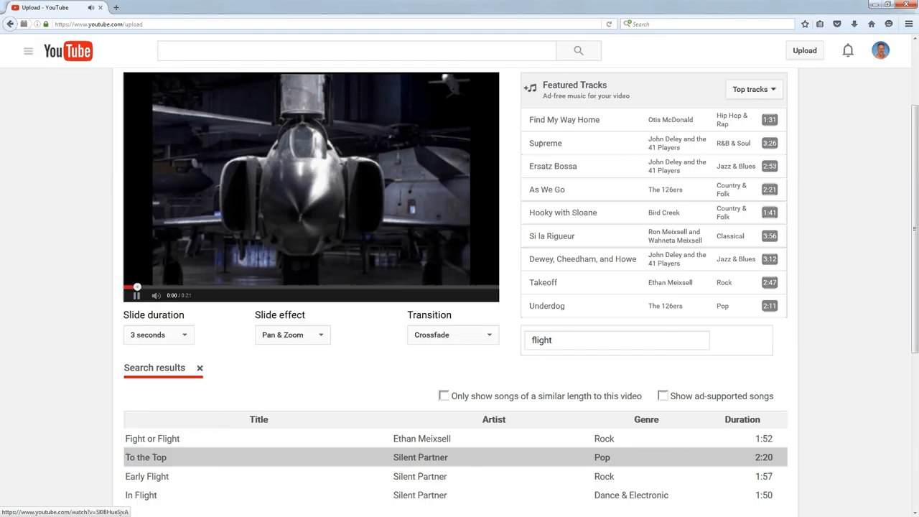
{"action": "scroll", "scroll_direction": "down", "scroll_amount": 3}
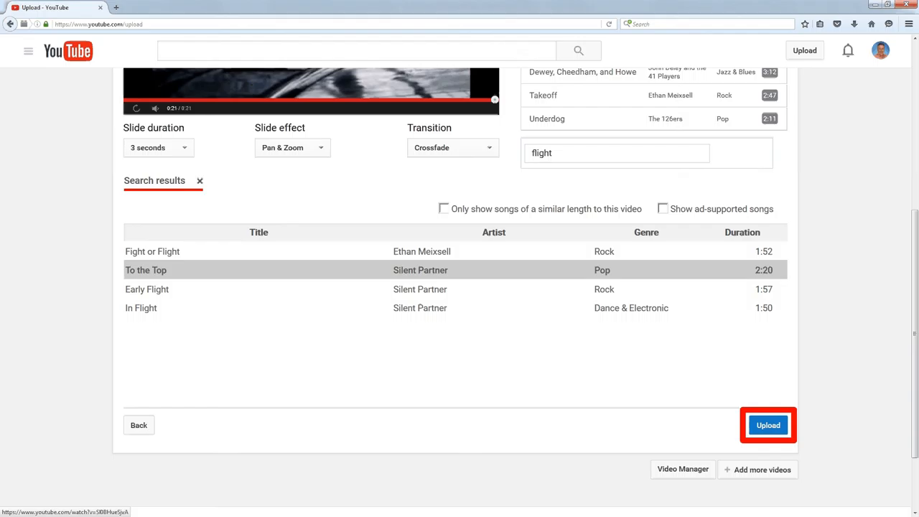
{"action": "left_click", "coordinate": [774, 424]}
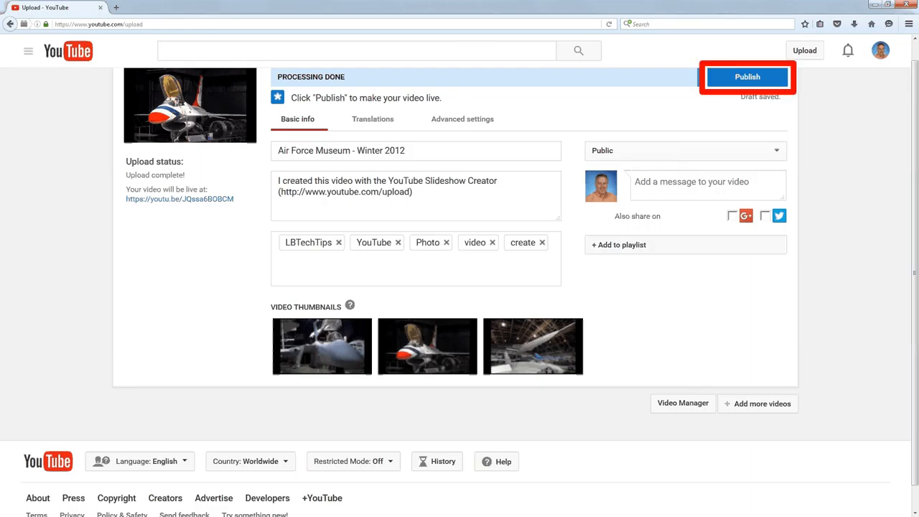
Publish the Air Force Museum - Winter 2012 slideshow to get its share link.
{"action": "left_click", "coordinate": [745, 77]}
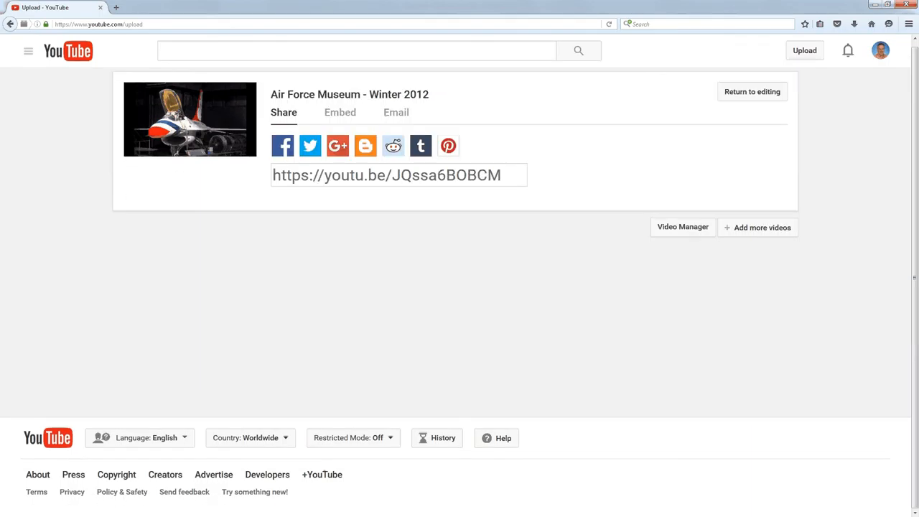